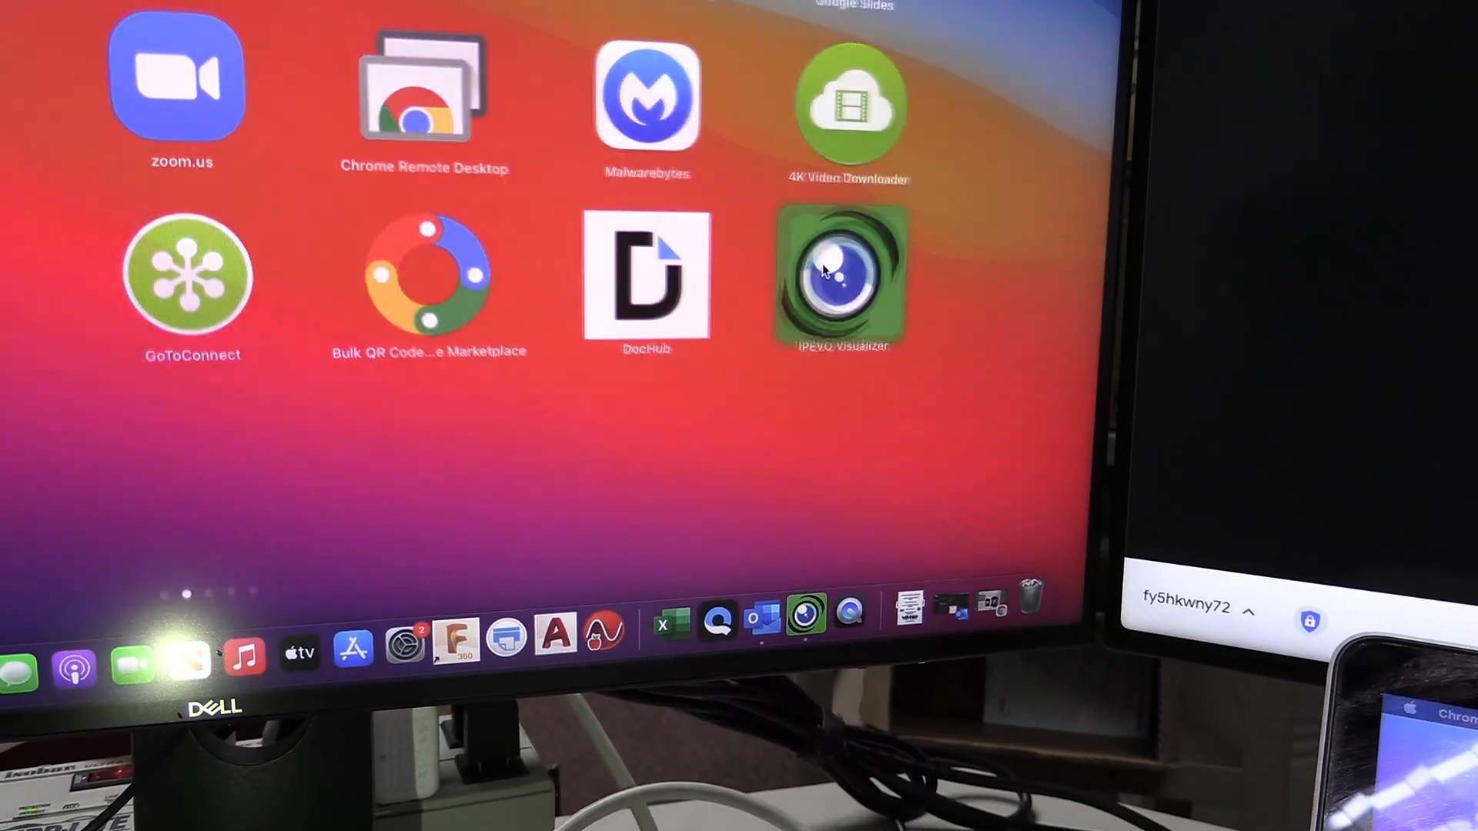
Launch IPEVO Visualizer and switch its camera source to the Full HD webcam
left_click(842, 280)
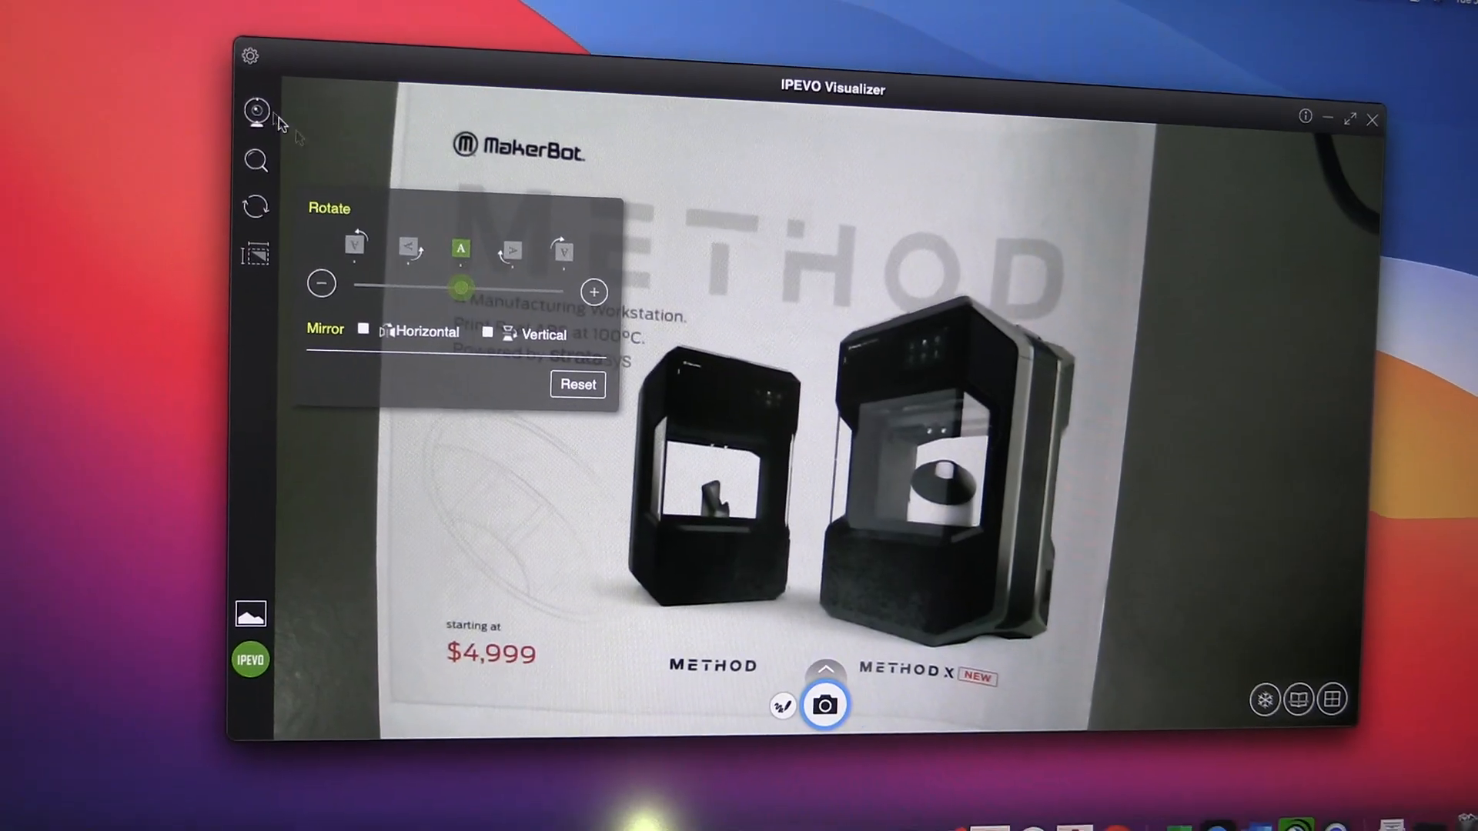
left_click(257, 114)
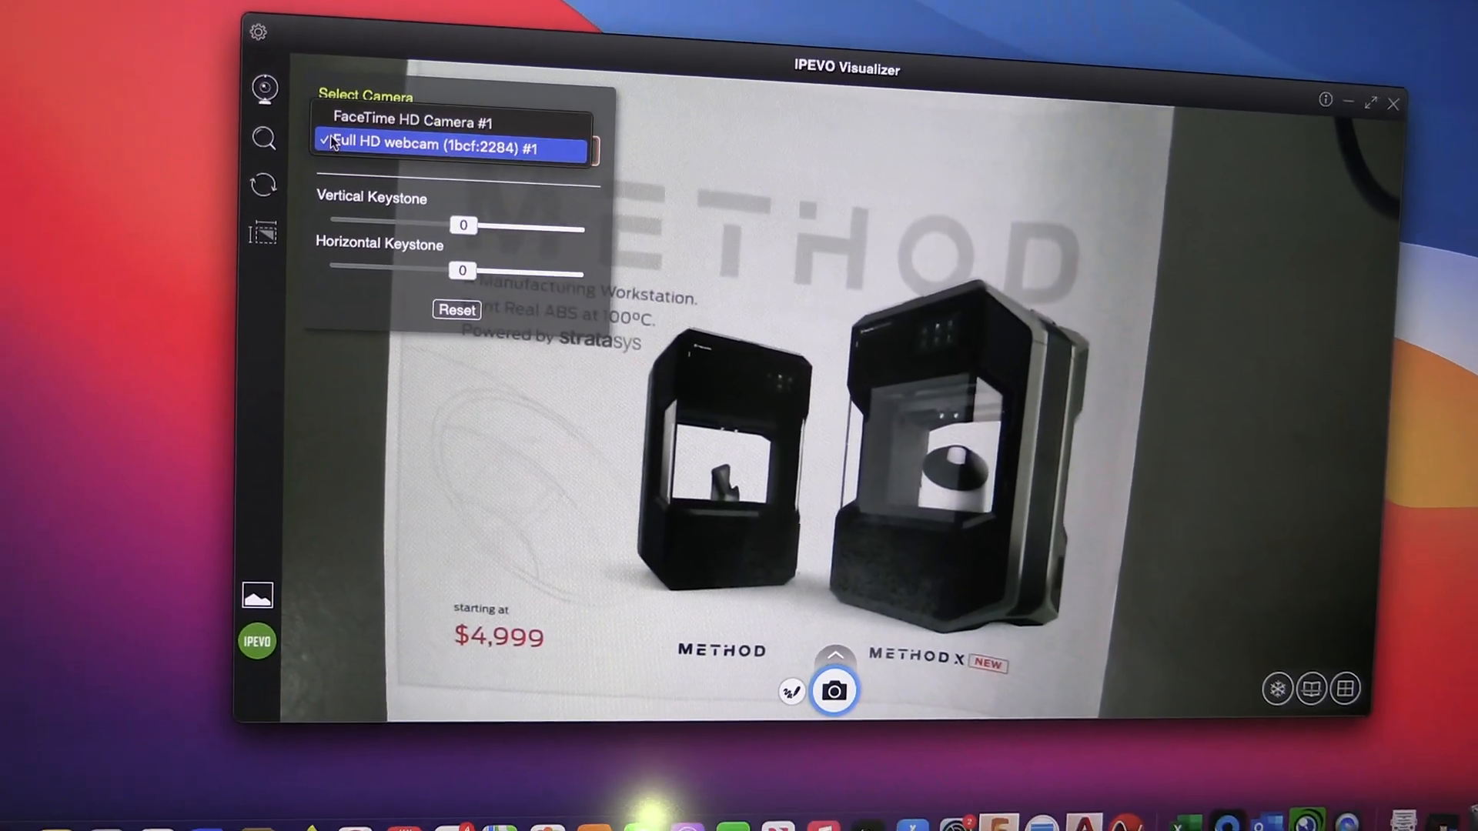
left_click(416, 121)
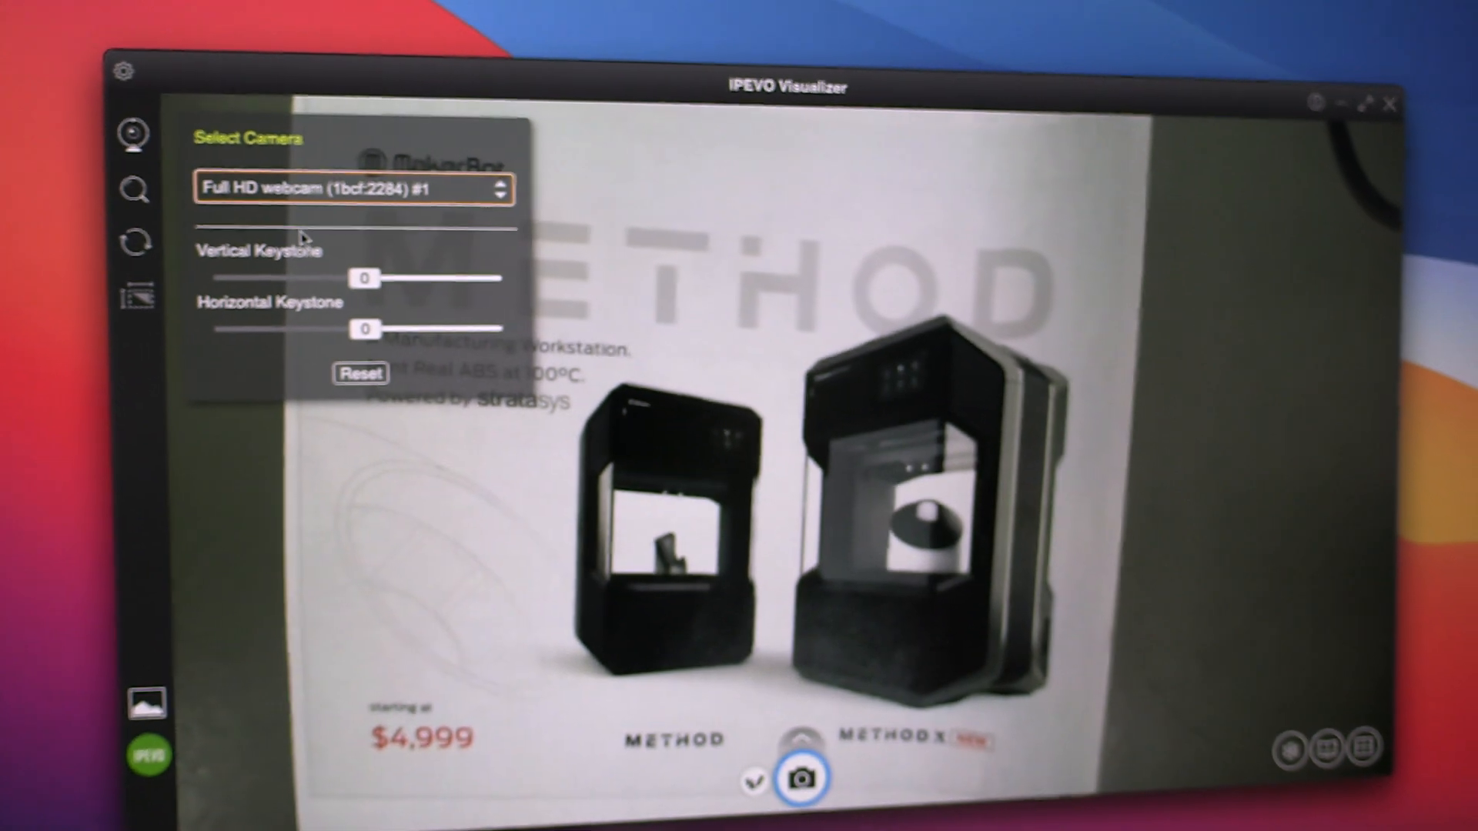
Show the Rotate and Mirror panel over the MakerBot flyer feed
left_click(135, 239)
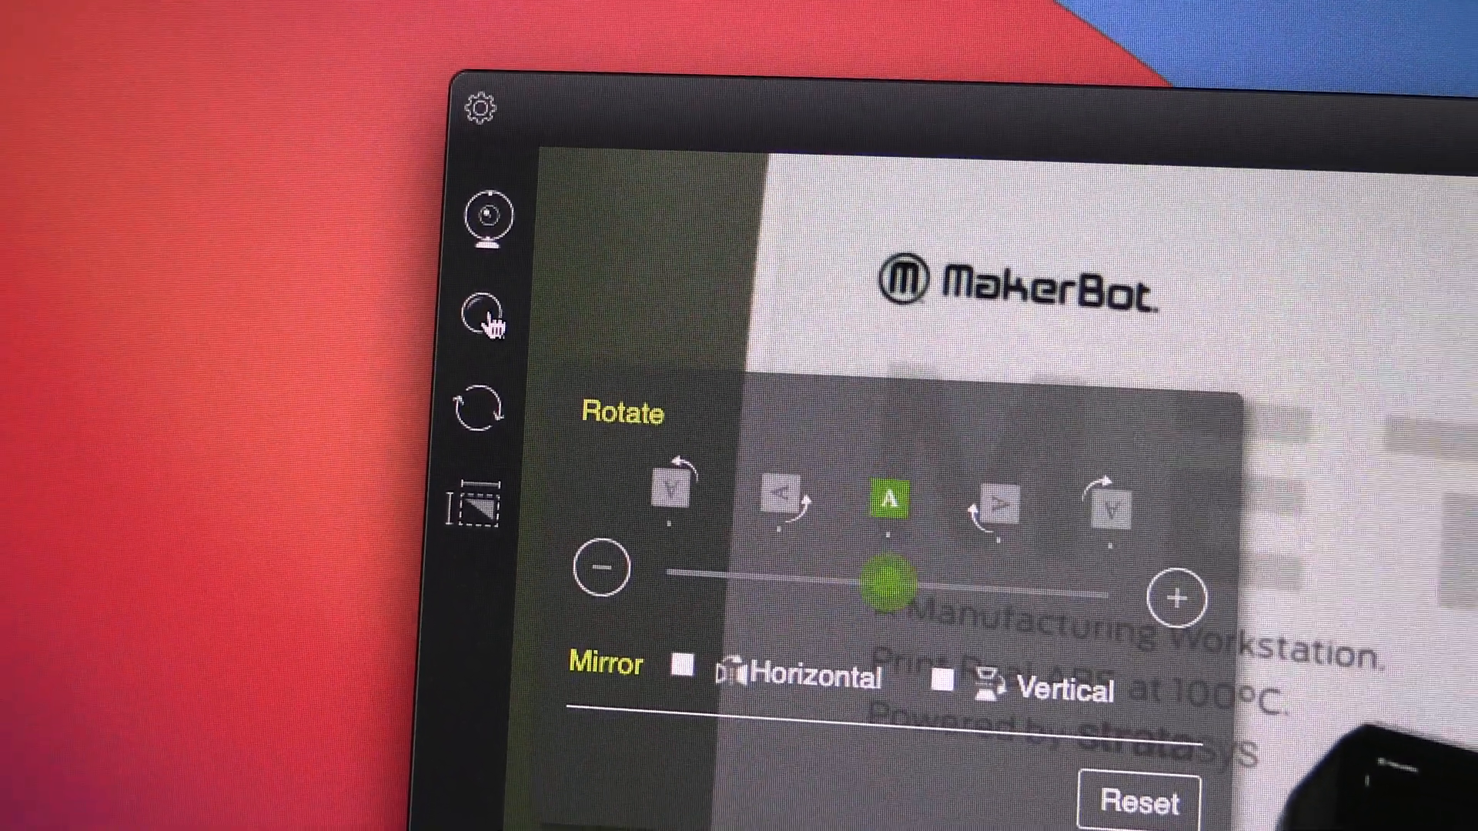
Open the zoom controls and slide the magnification back to 1x
left_click(487, 319)
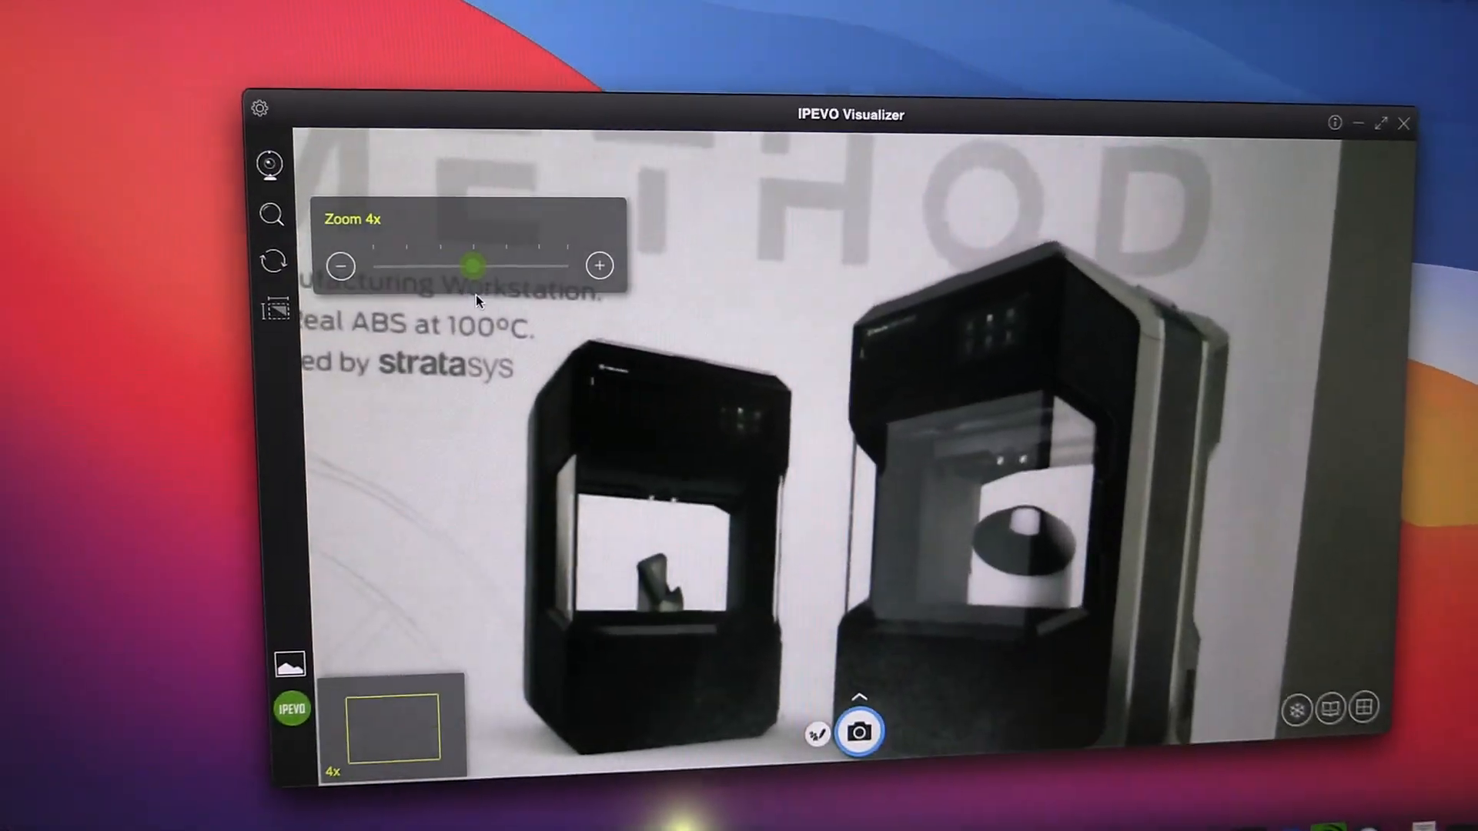
left_click_drag(471, 266, 386, 266)
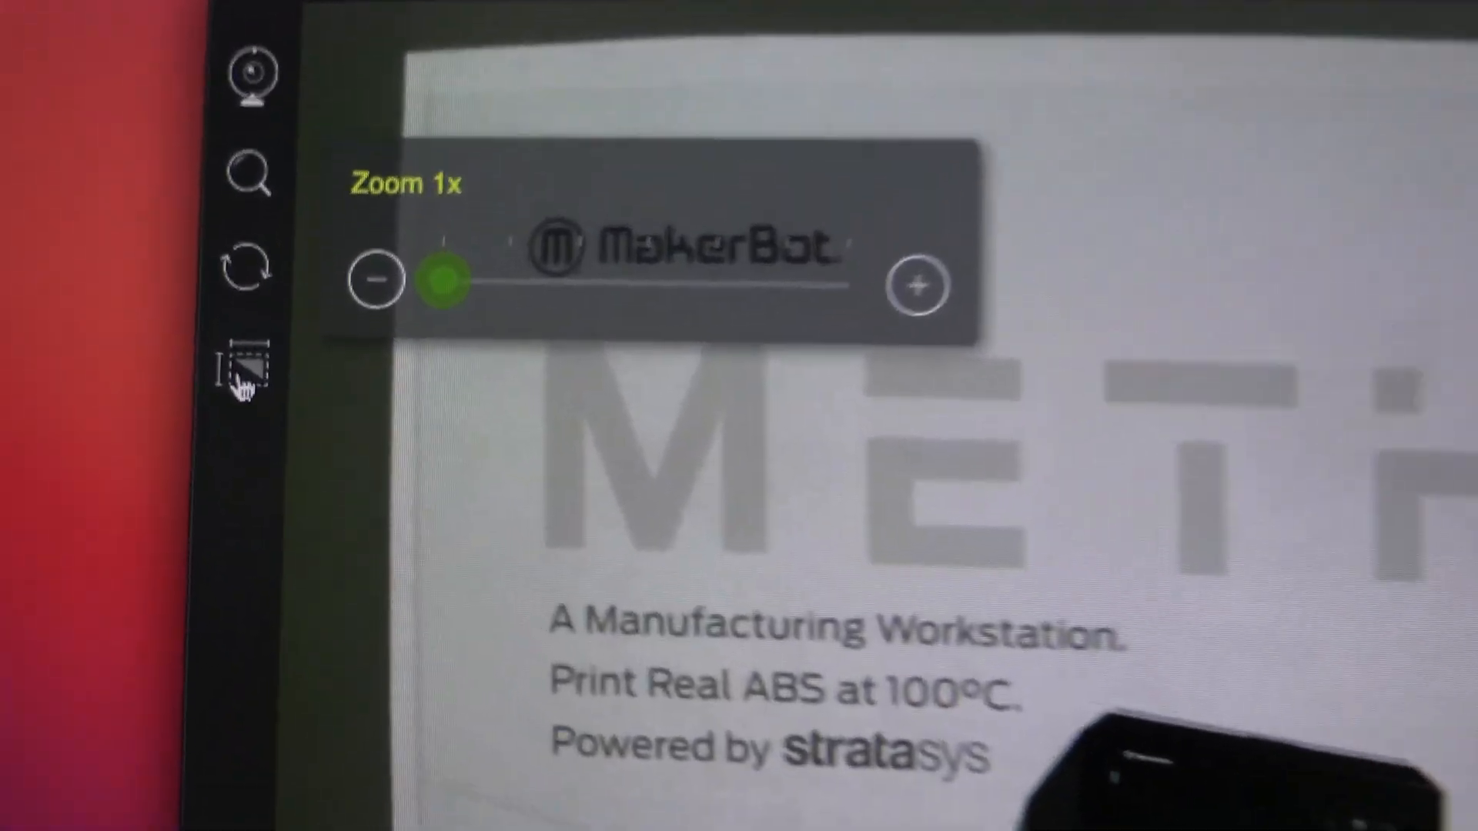
left_click(246, 367)
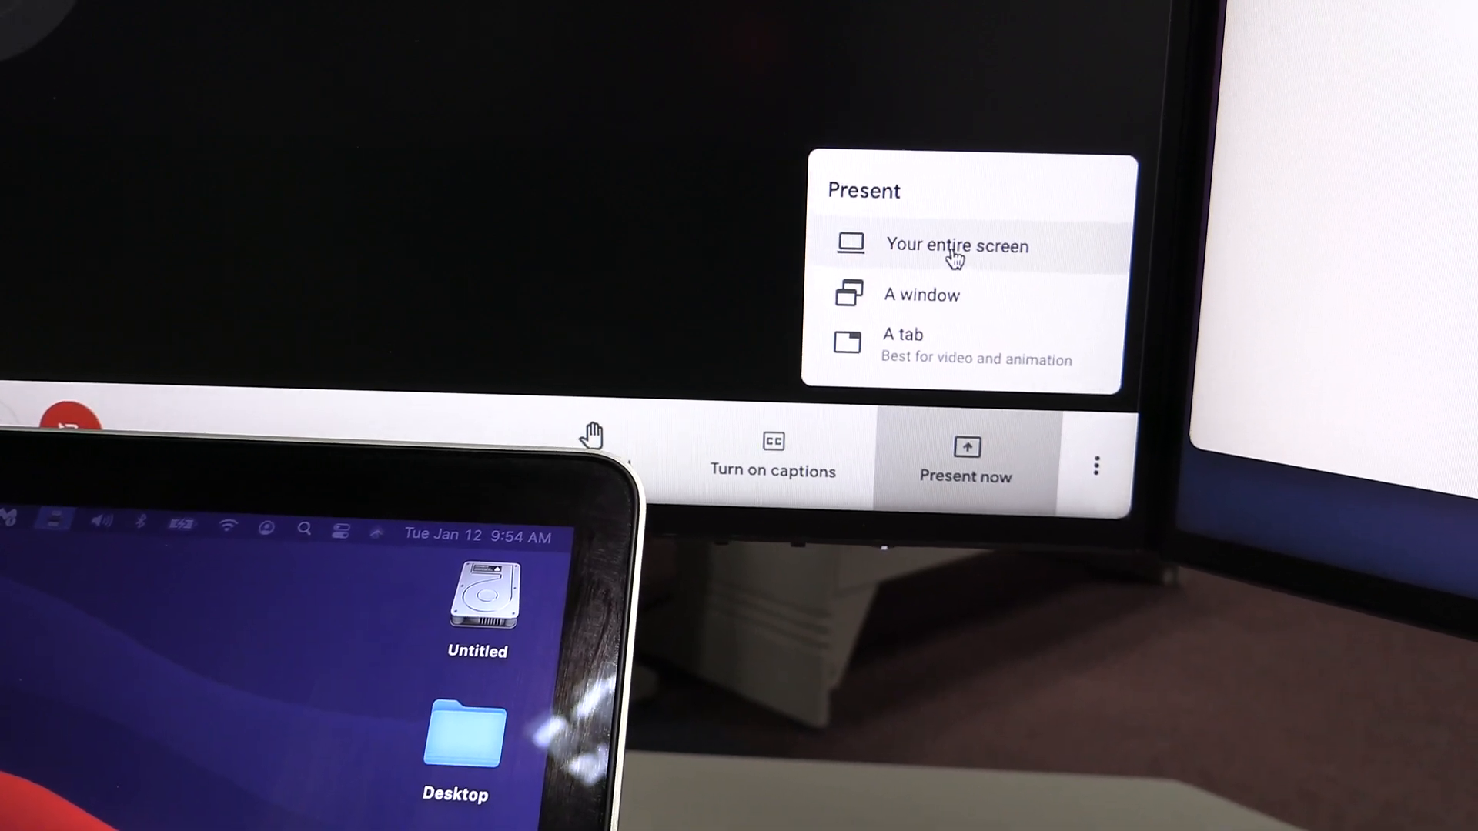
Choose to present your entire screen, opening the four-screen picker
left_click(954, 246)
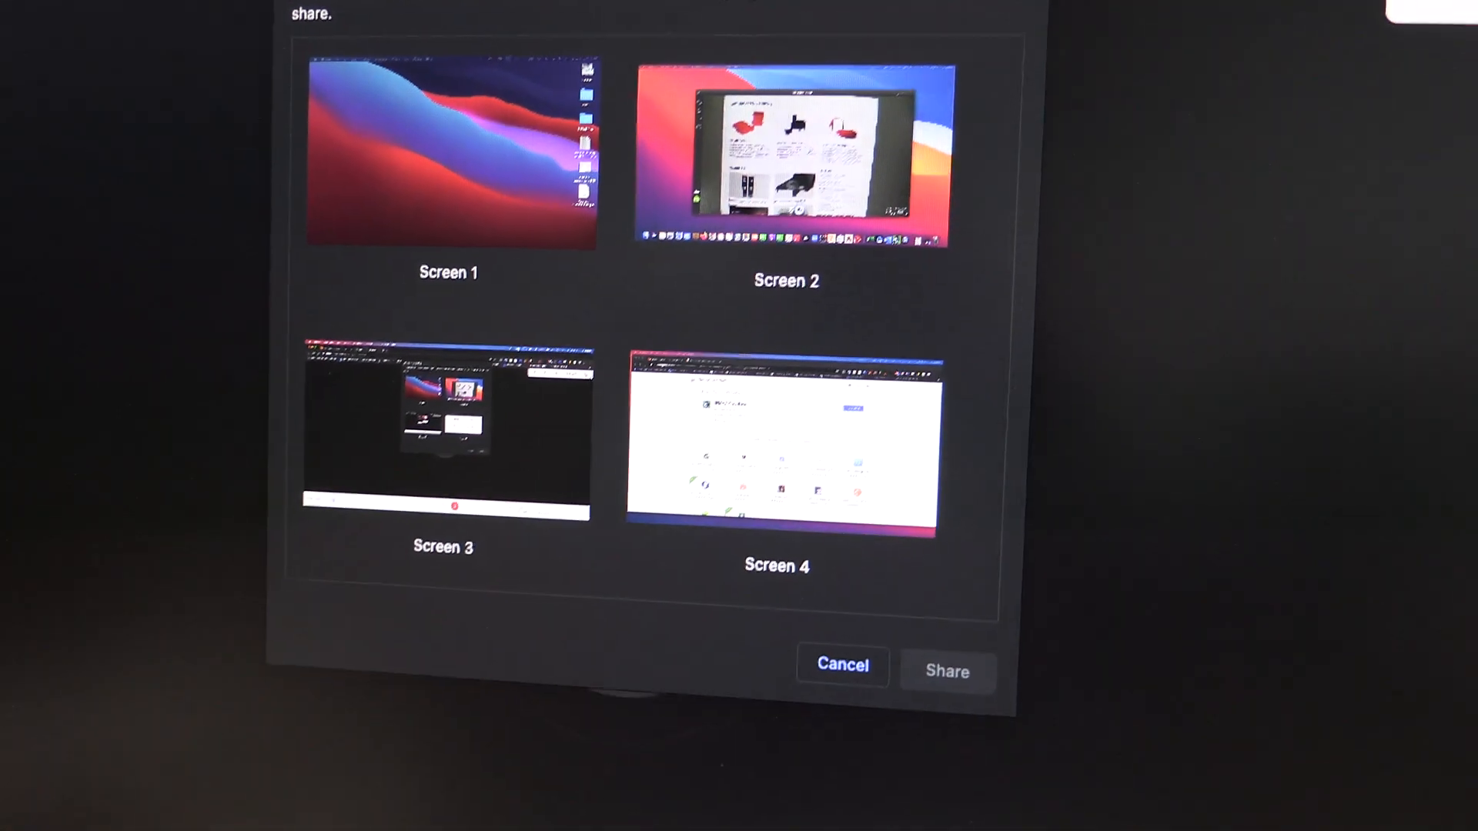